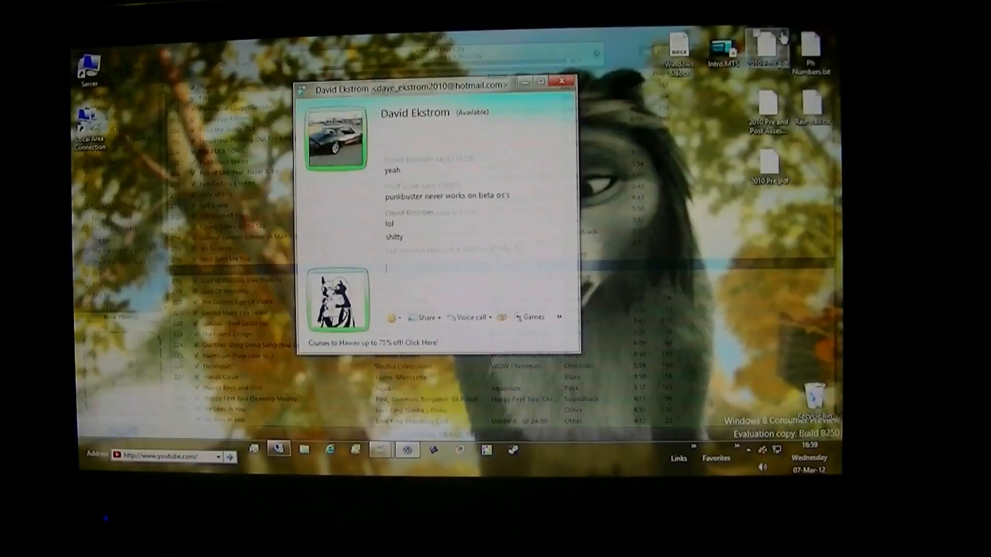
# Minimize the Messenger chat window and open Start from the bottom-left hot corner.
pyautogui.click(562, 81)
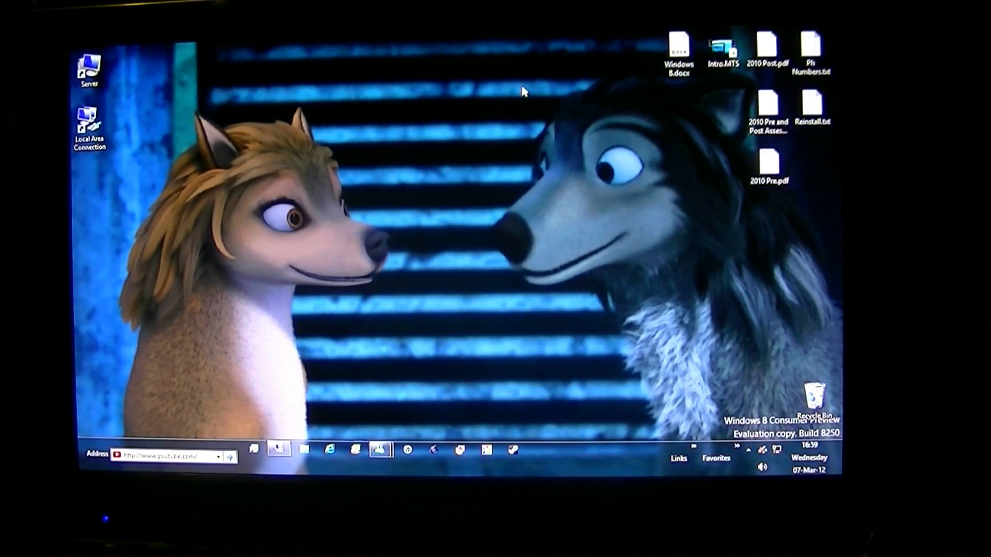
pyautogui.click(85, 450)
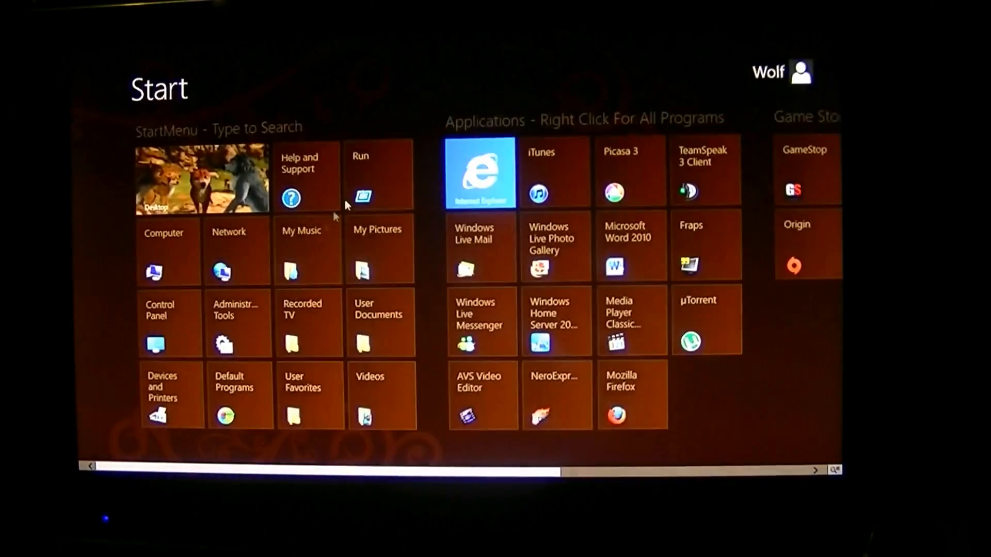
# Return to the desktop via the Desktop tile and reveal the charms with the clock.
pyautogui.click(201, 179)
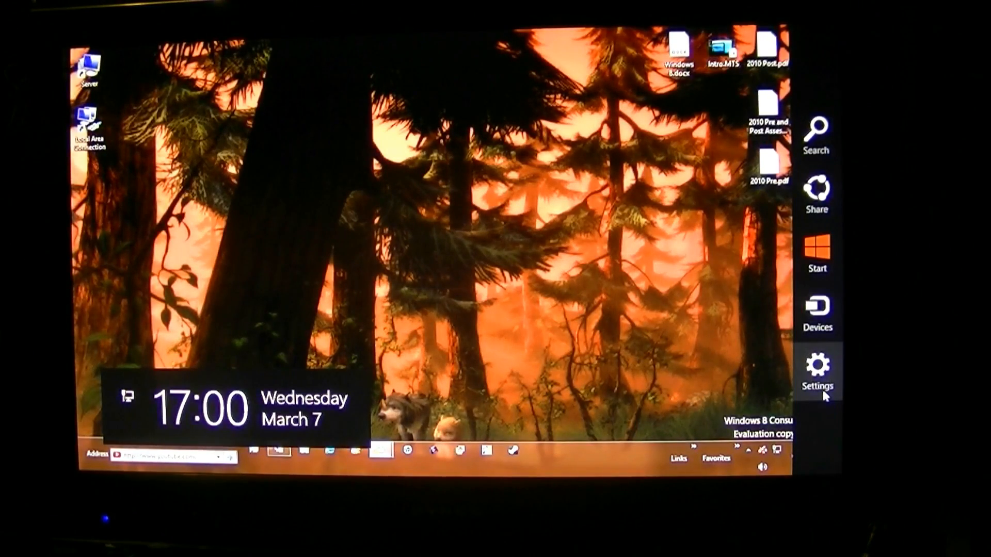
# Open the Settings charm, browse the Desktop settings pane and quick settings, then dismiss it.
pyautogui.click(816, 373)
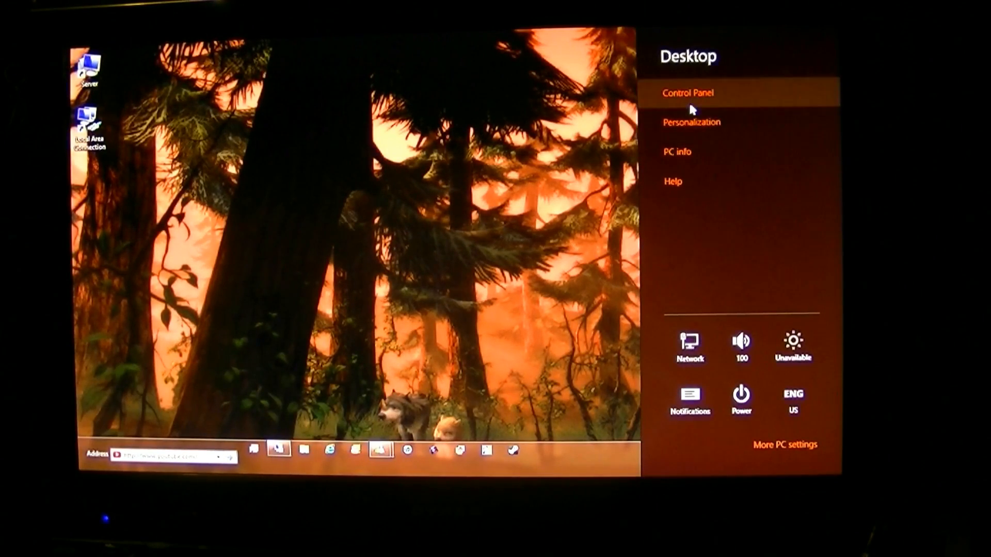
pyautogui.moveTo(692, 121)
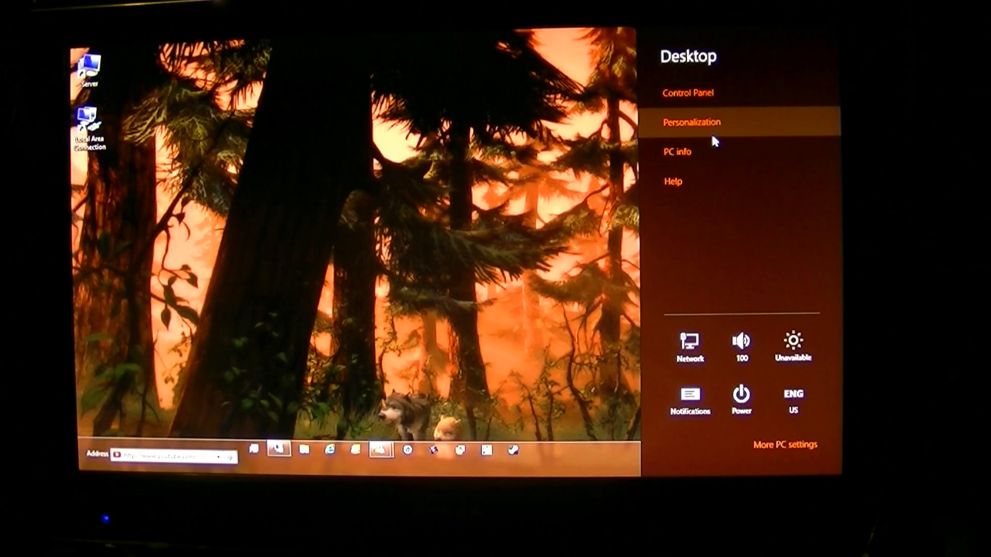
pyautogui.moveTo(690, 346)
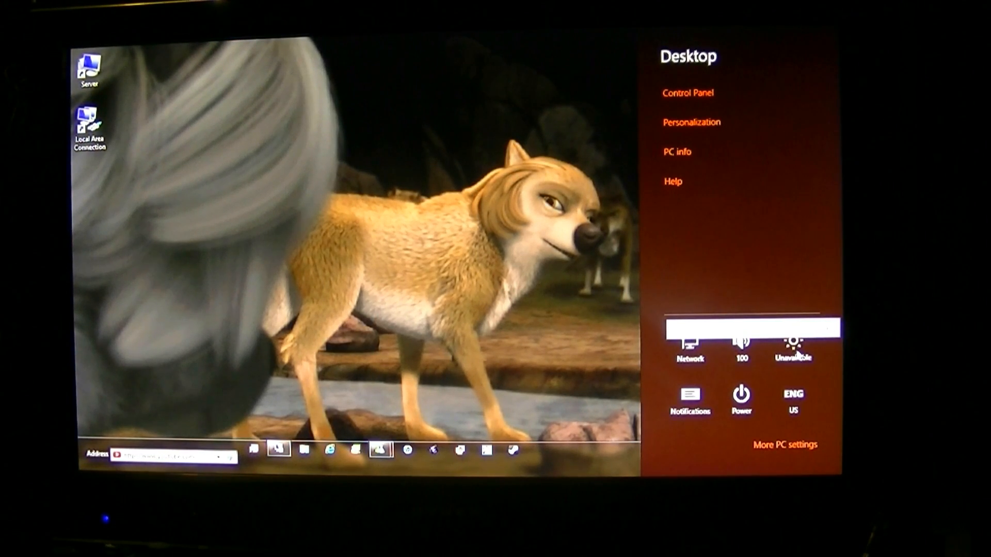
pyautogui.click(740, 394)
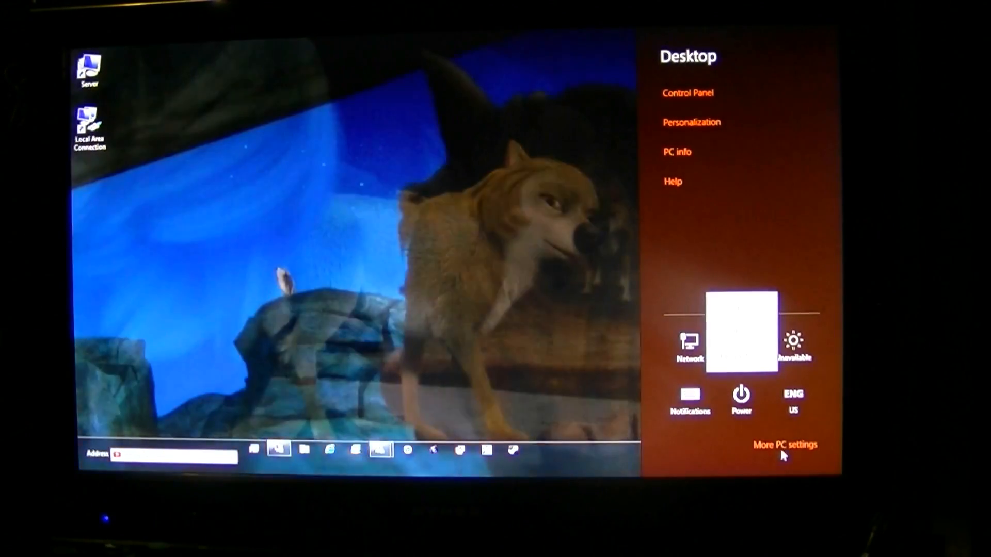
pyautogui.click(786, 445)
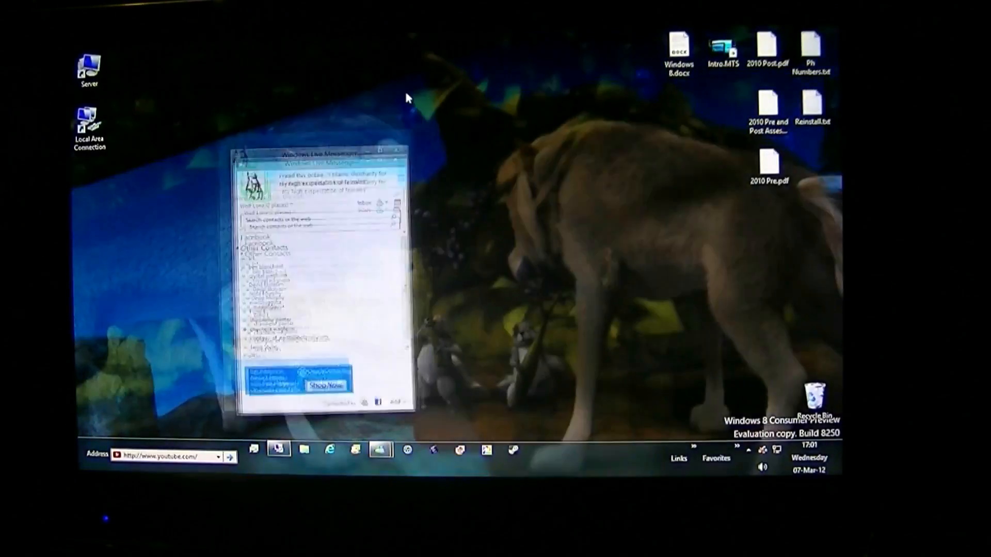
# Show the top-left app switcher and pick its Start thumbnail.
pyautogui.click(384, 150)
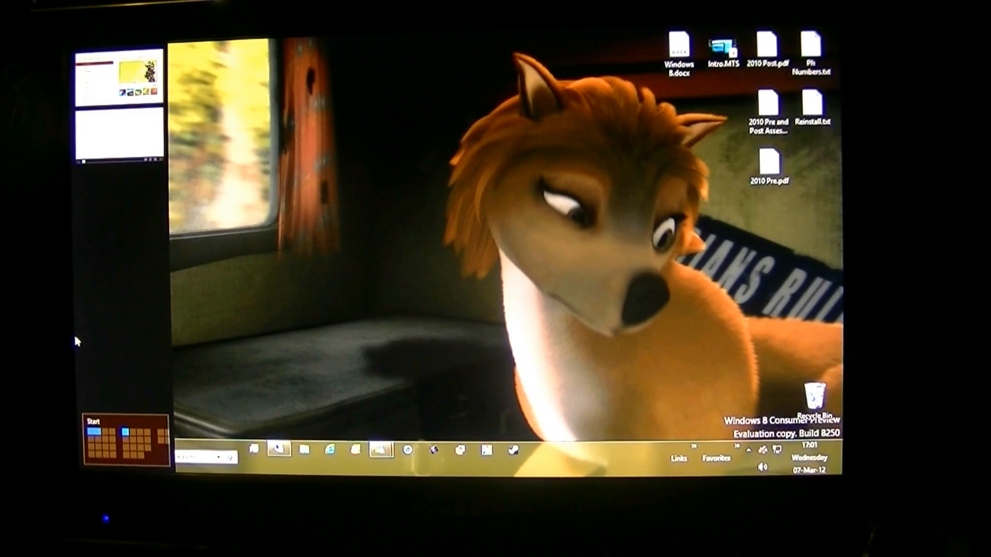
pyautogui.moveTo(284, 233)
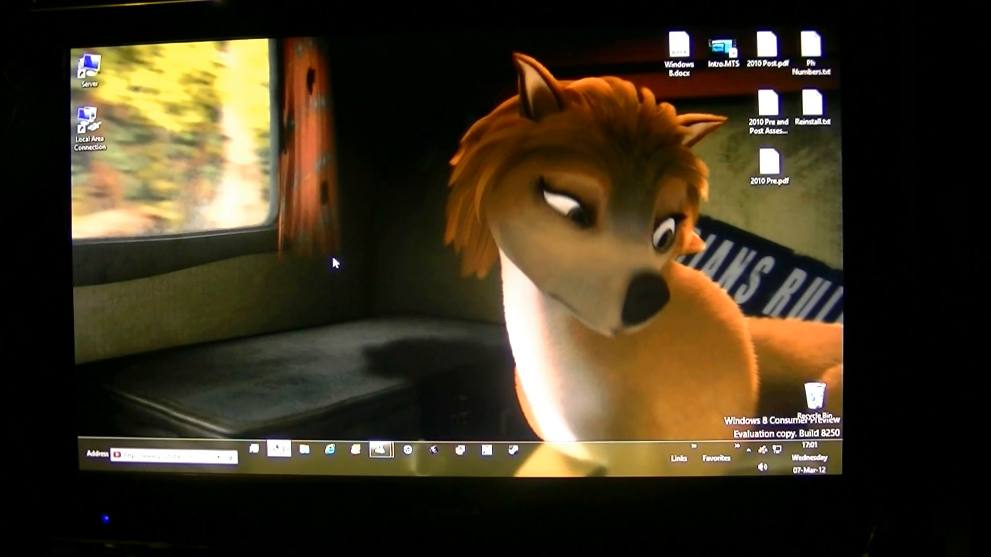
pyautogui.moveTo(341, 257)
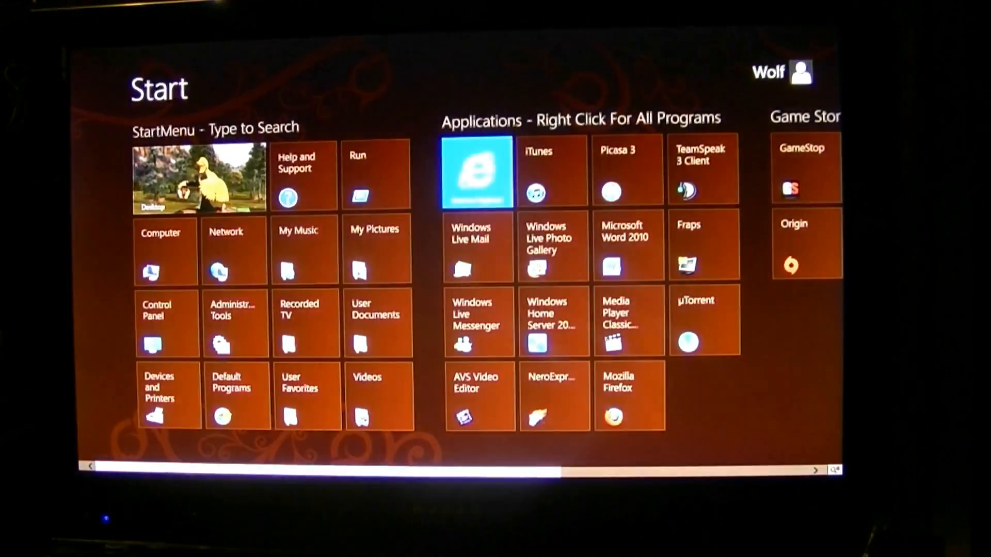
pyautogui.click(476, 172)
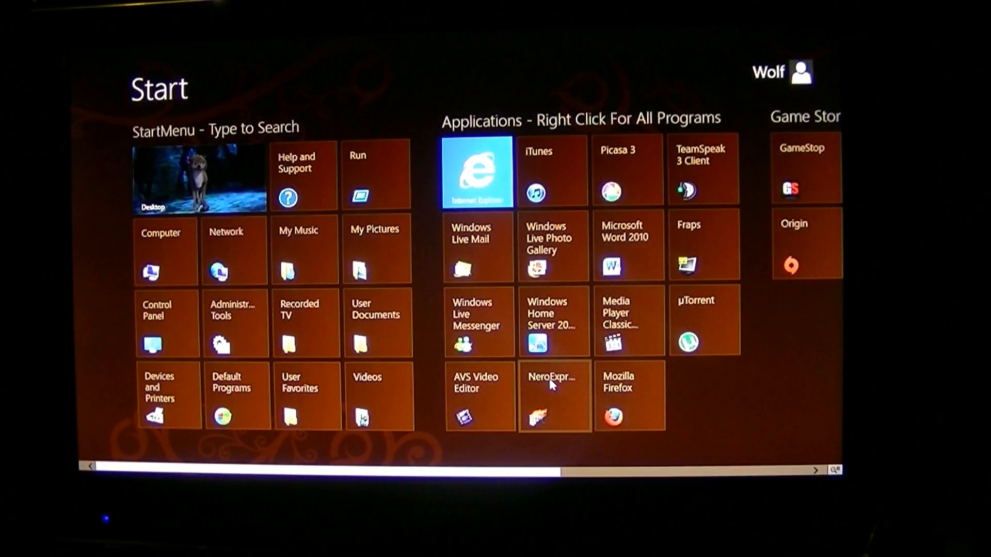
pyautogui.moveTo(302, 211)
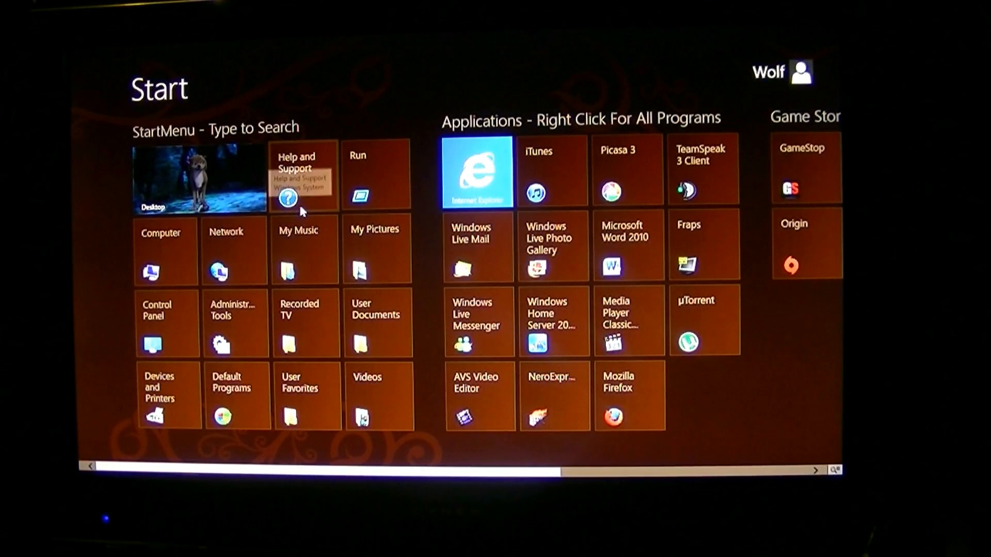
pyautogui.moveTo(292, 218)
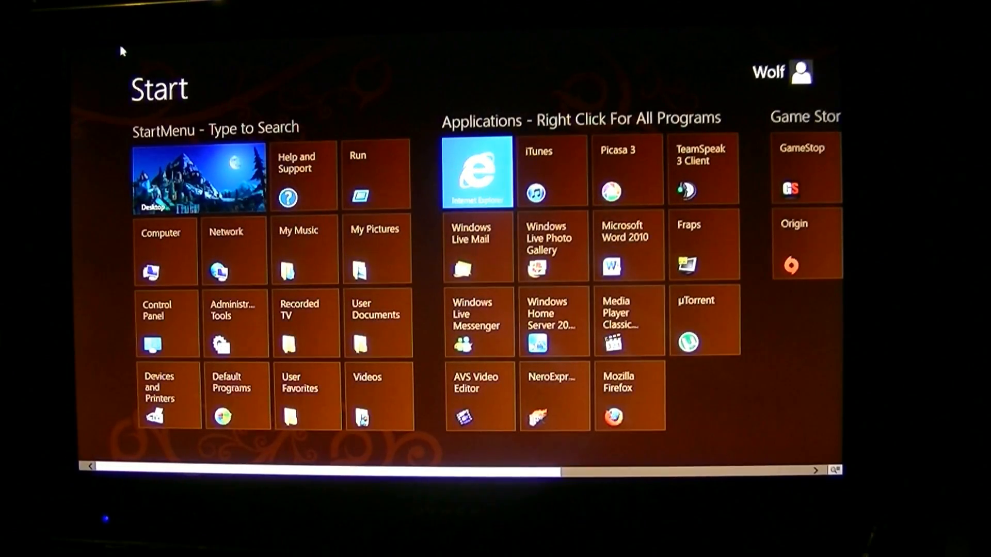
# Open All apps, scroll right, select an app to show its app bar, then dismiss it.
pyautogui.click(167, 250)
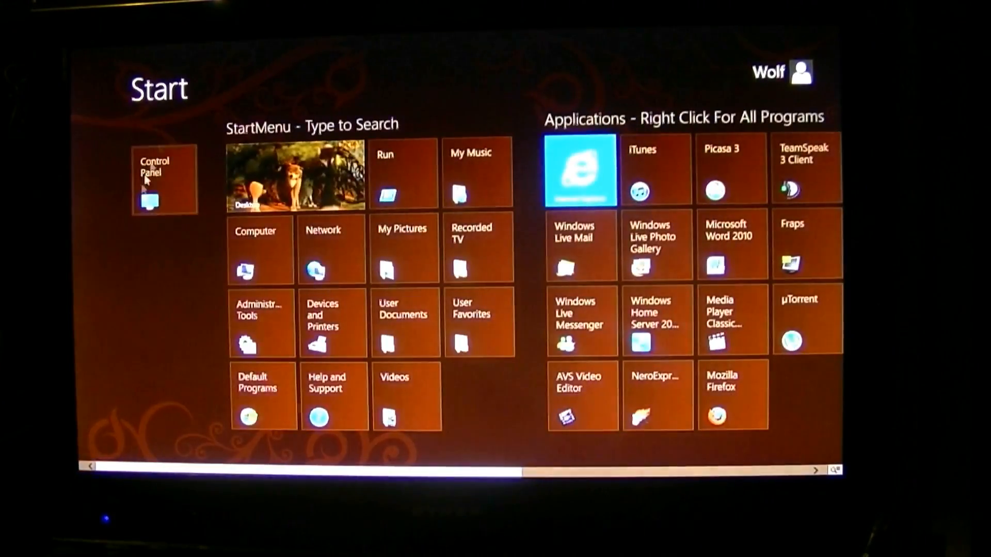
pyautogui.hscroll(3)
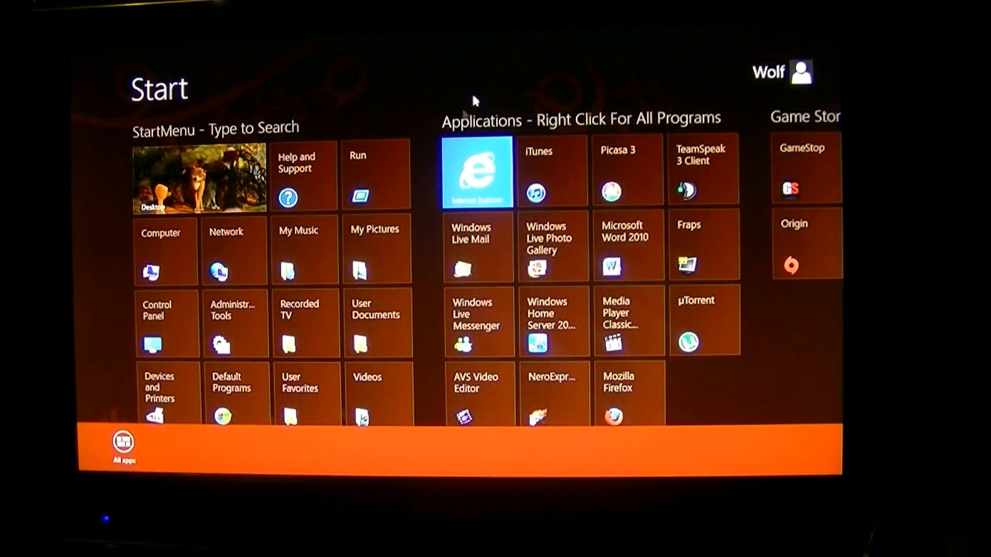
pyautogui.click(123, 440)
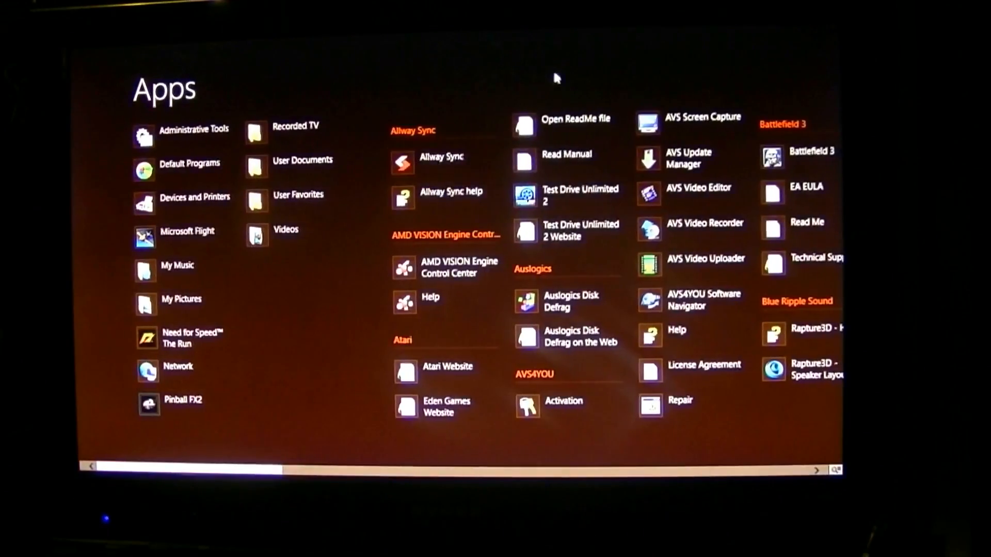
pyautogui.moveTo(230, 464)
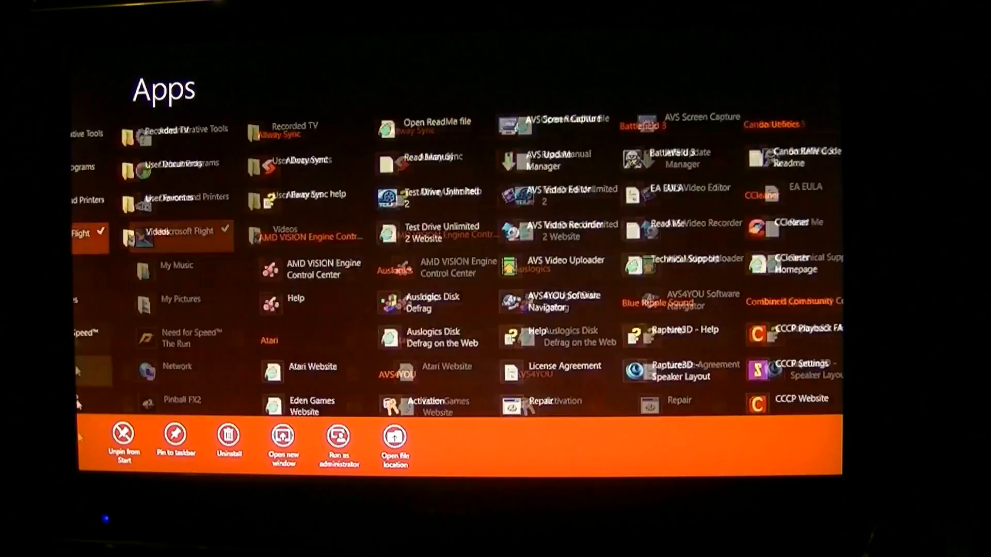
pyautogui.click(316, 396)
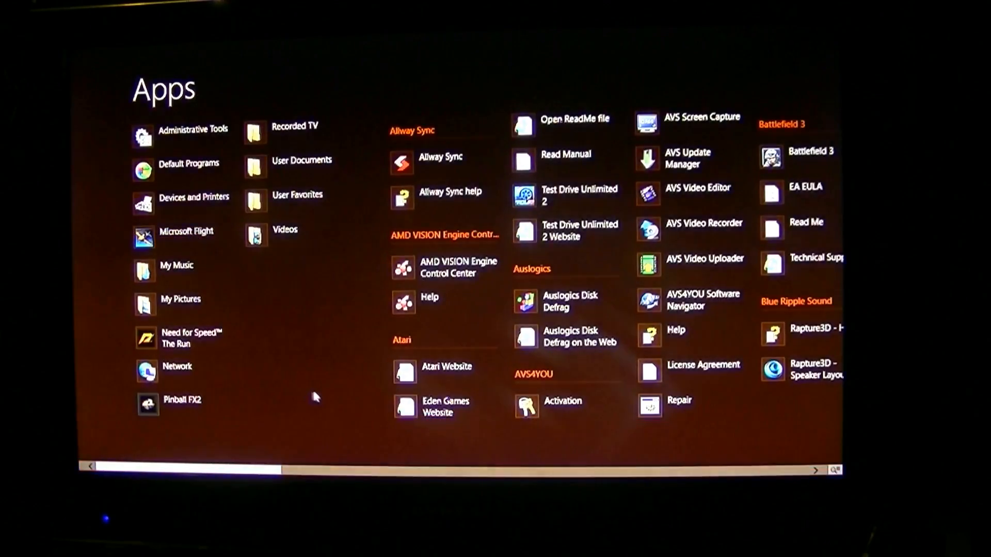
# Scroll right through the Apps list on the way back to the Start screen.
pyautogui.hscroll(3)
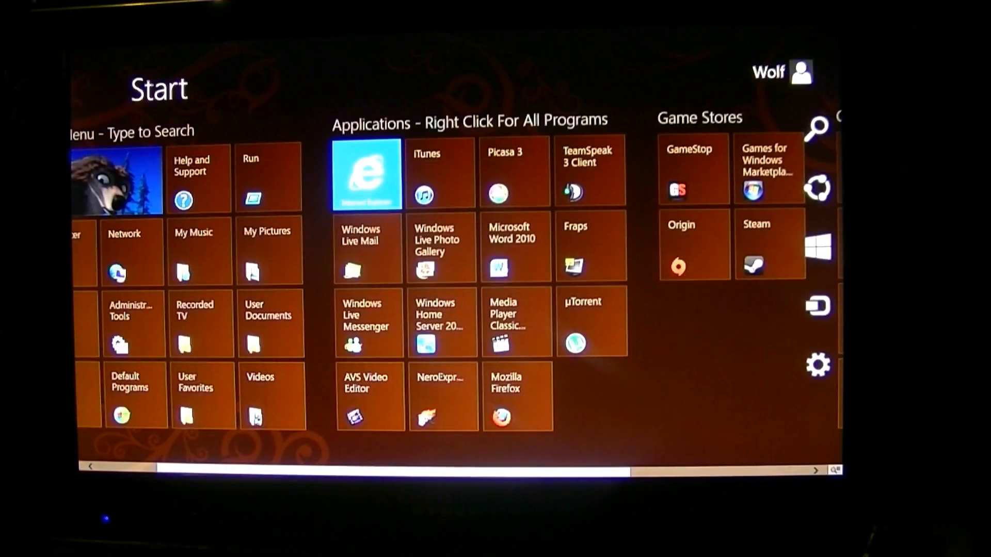
pyautogui.hscroll(3)
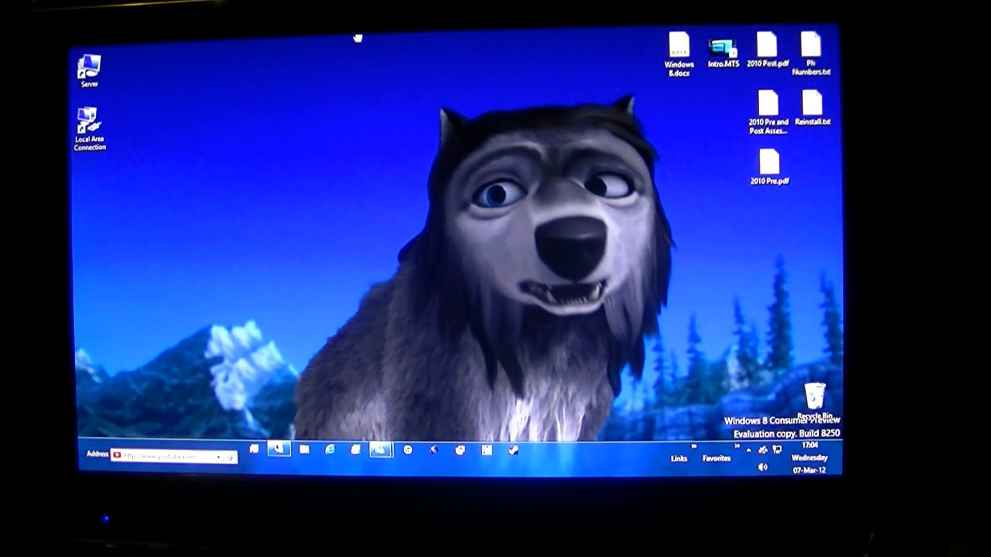
pyautogui.moveTo(406, 141)
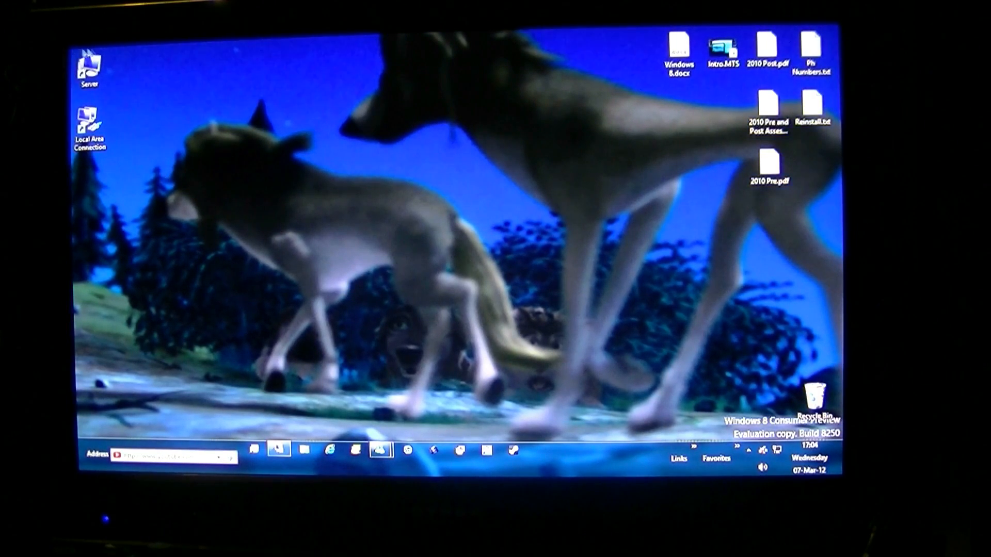
# Go to the desktop via the Desktop tile and show the charms from the top-right corner.
pyautogui.click(90, 66)
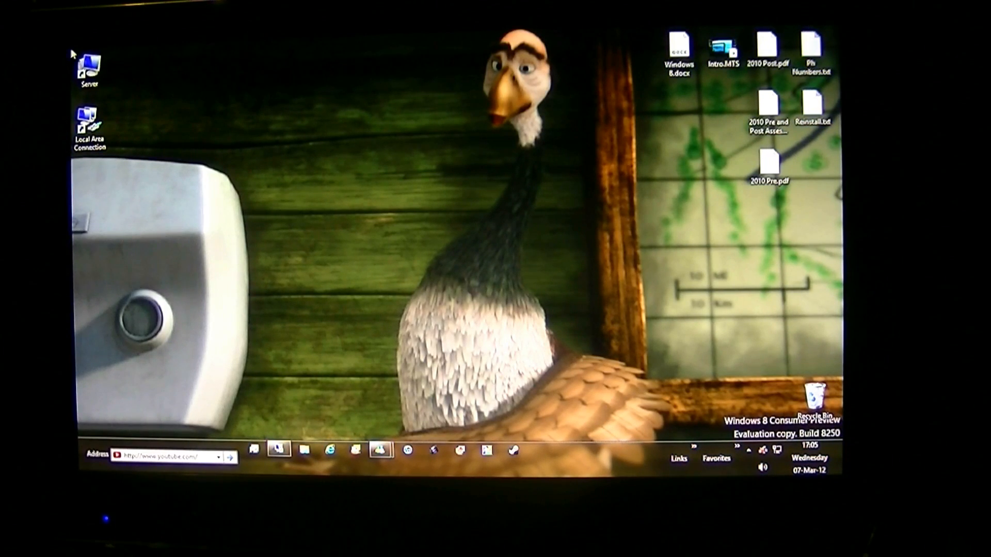
pyautogui.moveTo(188, 78)
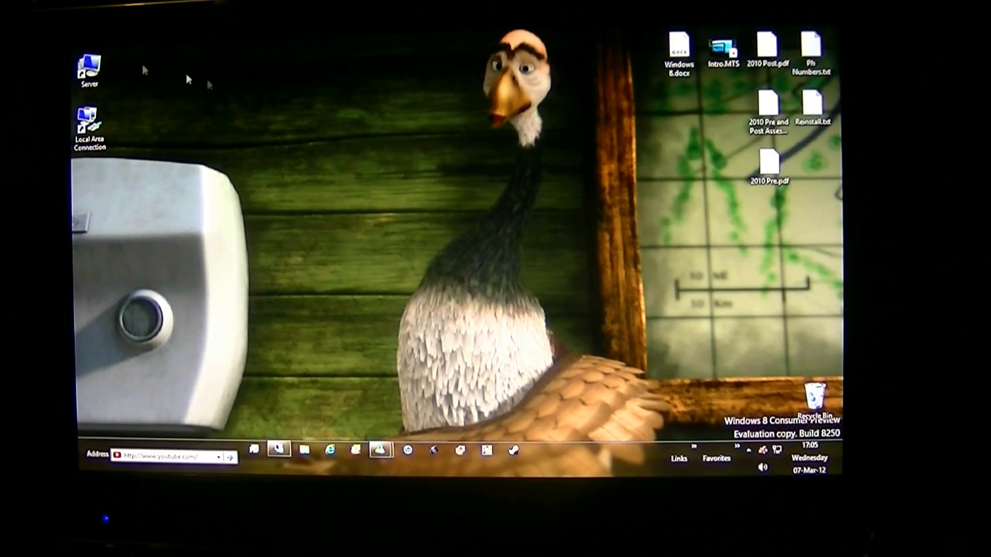
pyautogui.moveTo(221, 85)
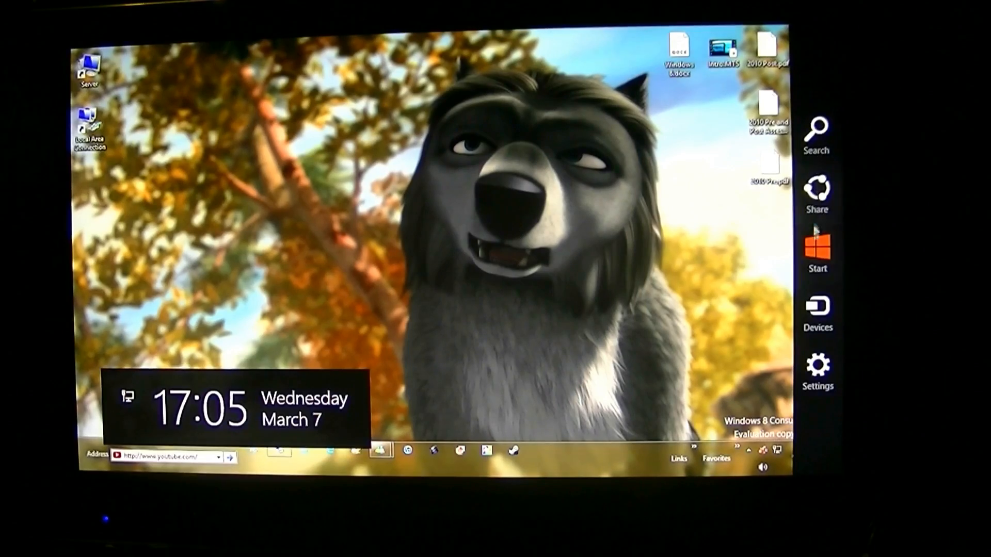
# Choose the Start charm and scroll right across the Start screen tile groups.
pyautogui.click(817, 250)
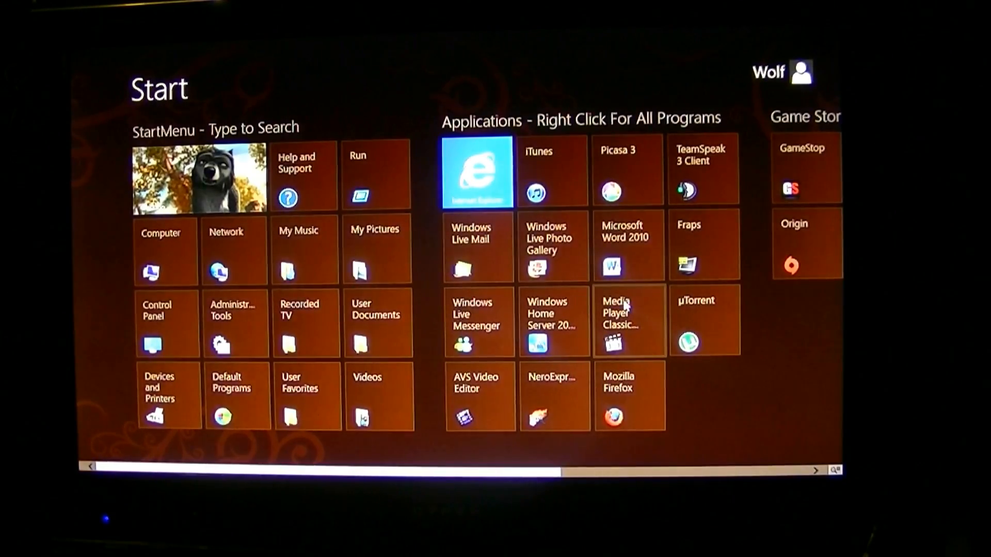
pyautogui.hscroll(3)
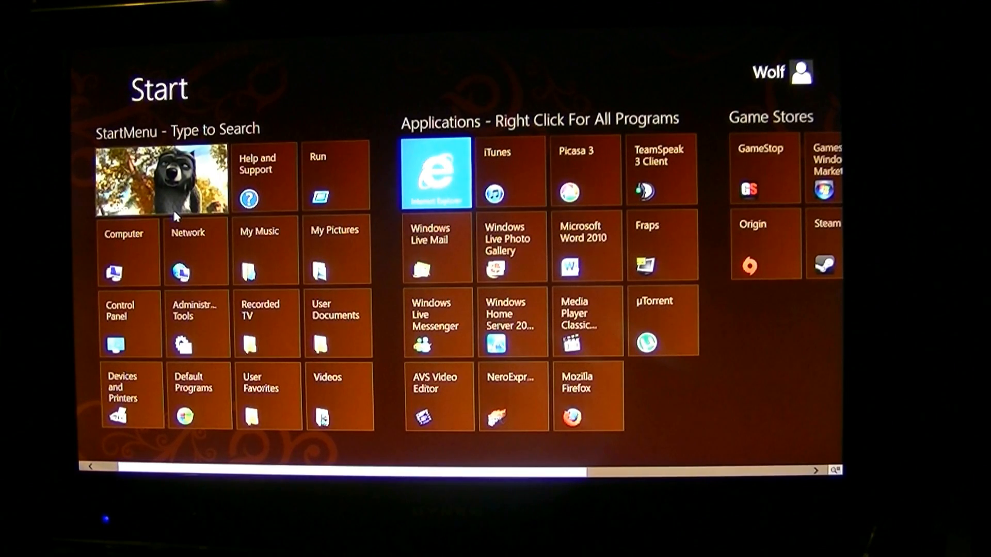
pyautogui.moveTo(298, 225)
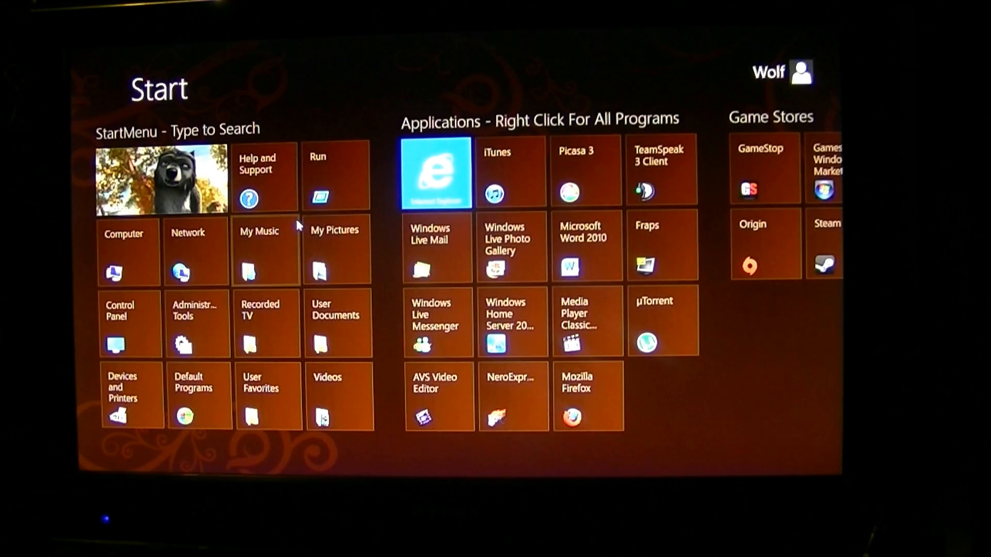
pyautogui.write('k')
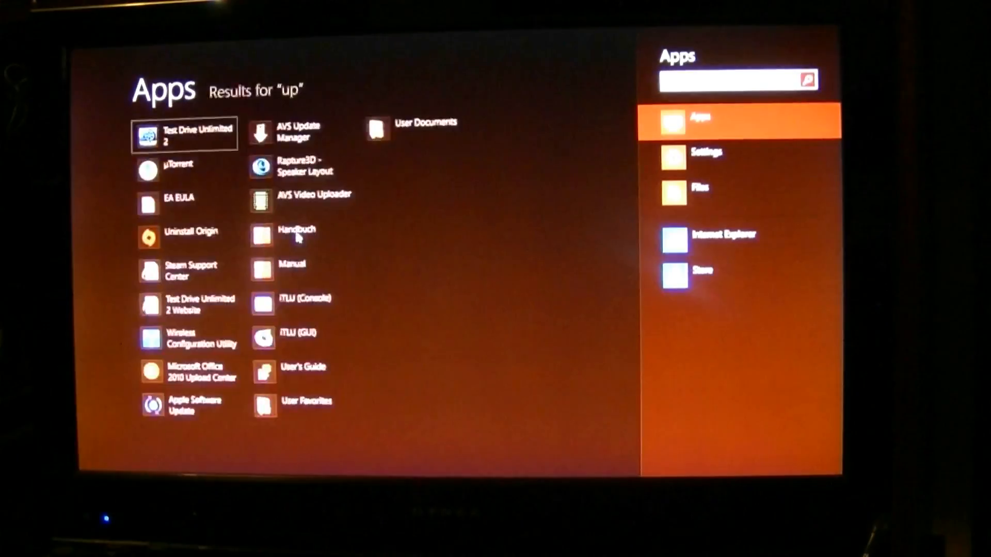
pyautogui.write('date')
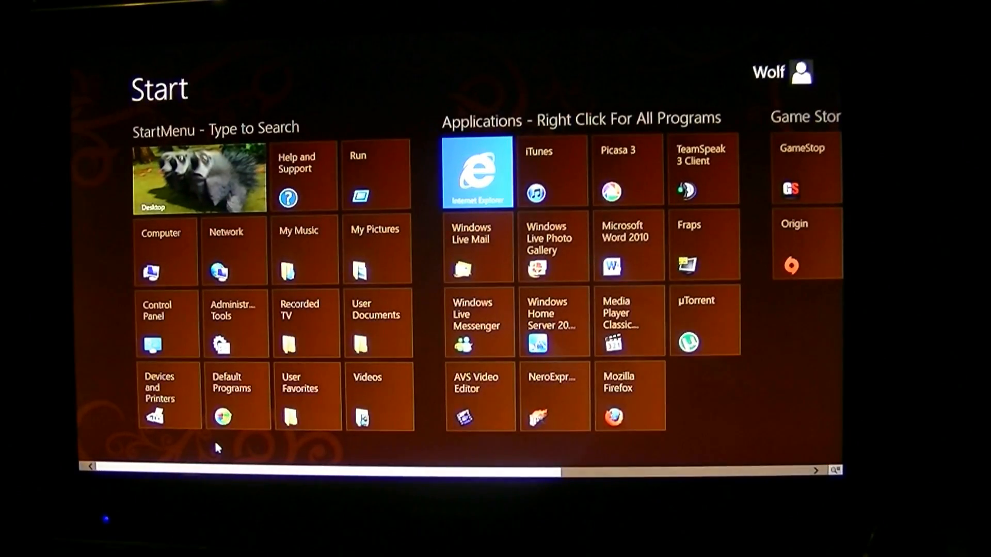
# Choose All apps and scroll right to the Windows Accessories and Windows System groups.
pyautogui.click(199, 178)
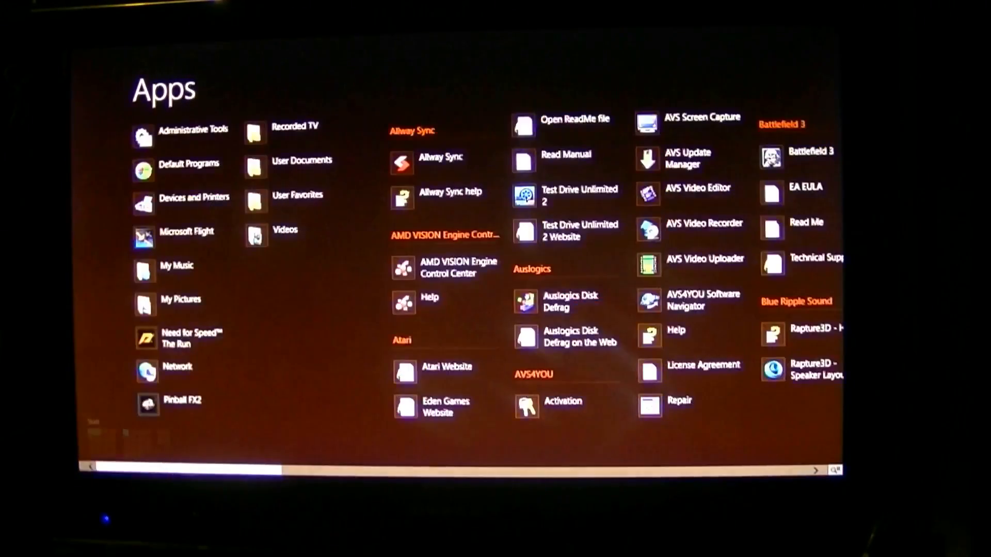
pyautogui.hscroll(3)
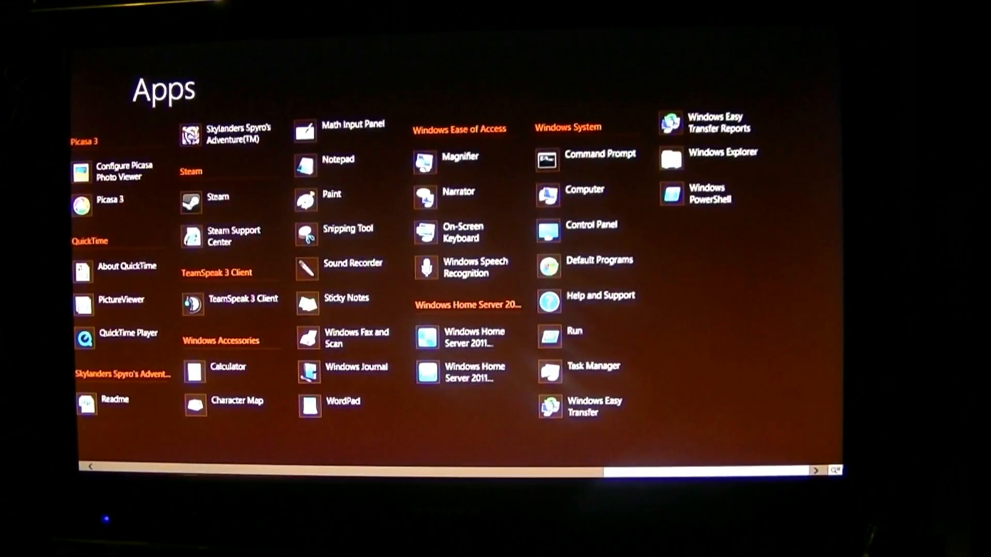